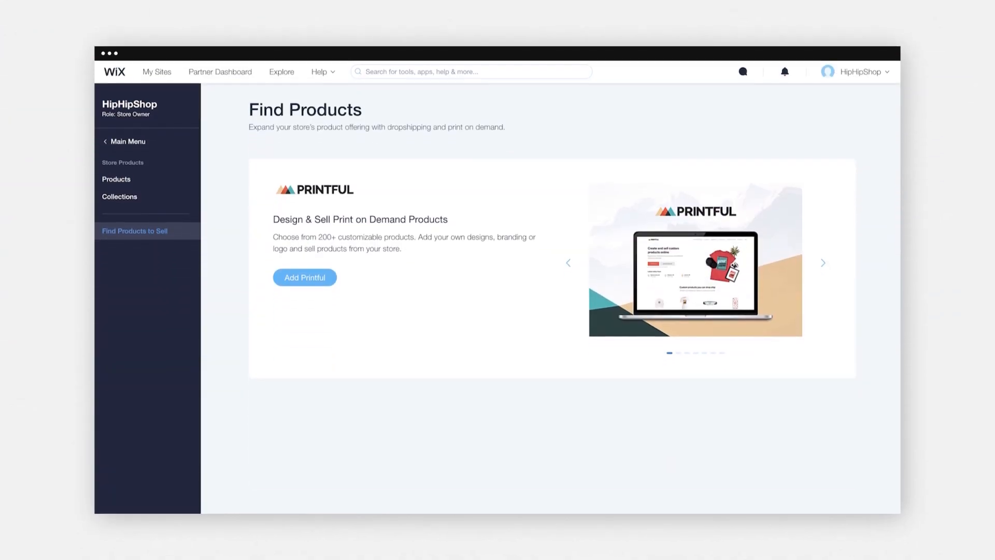
Browse Printful's print-on-demand product categories from the Find Products page.
click(303, 278)
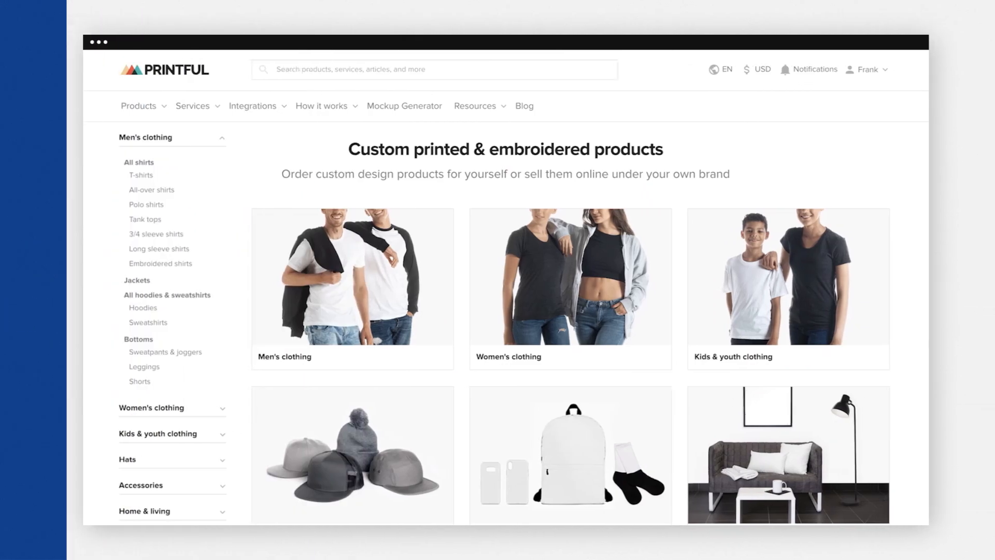
scroll(down, 3)
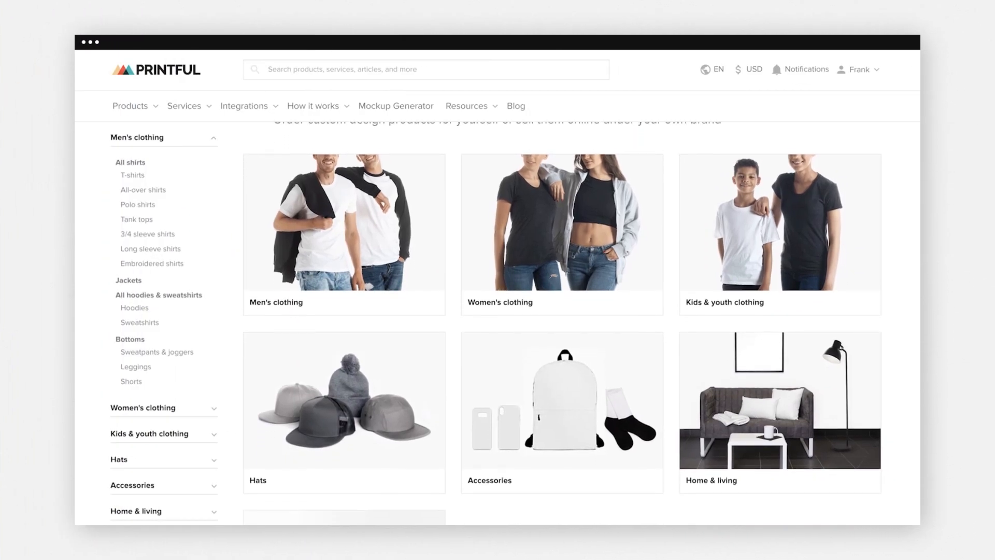
scroll(down, 3)
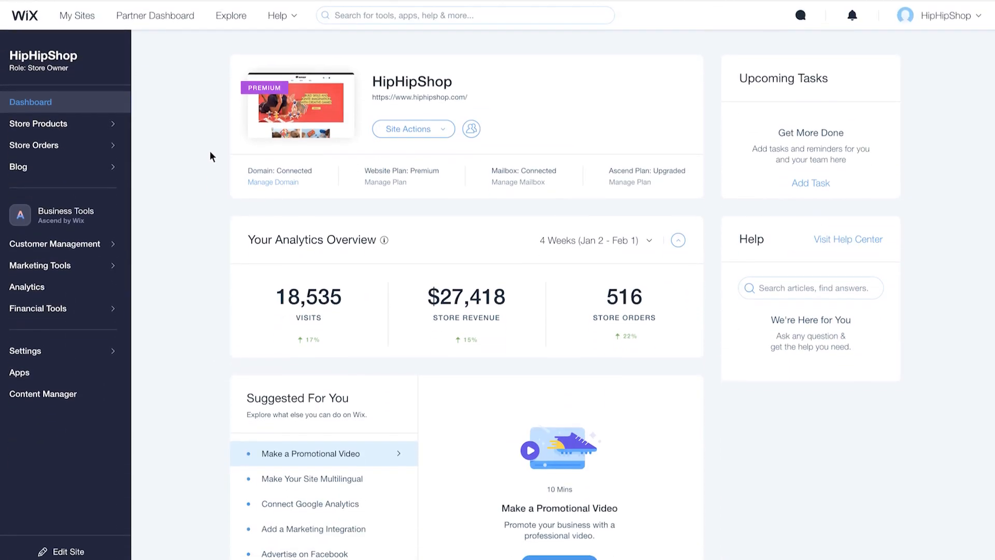
mouse_move(102, 127)
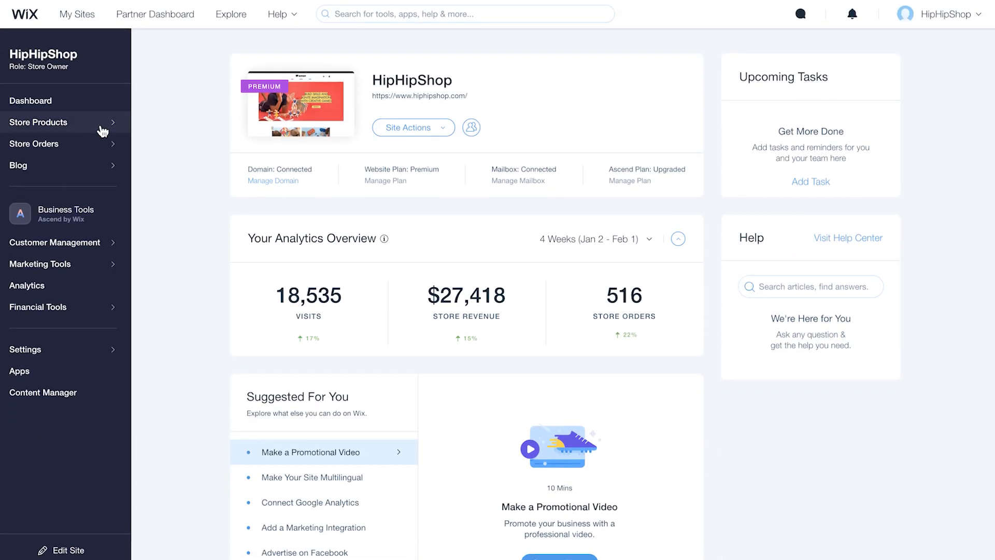
Reach the Printful app details page via Find Products to Sell.
click(38, 122)
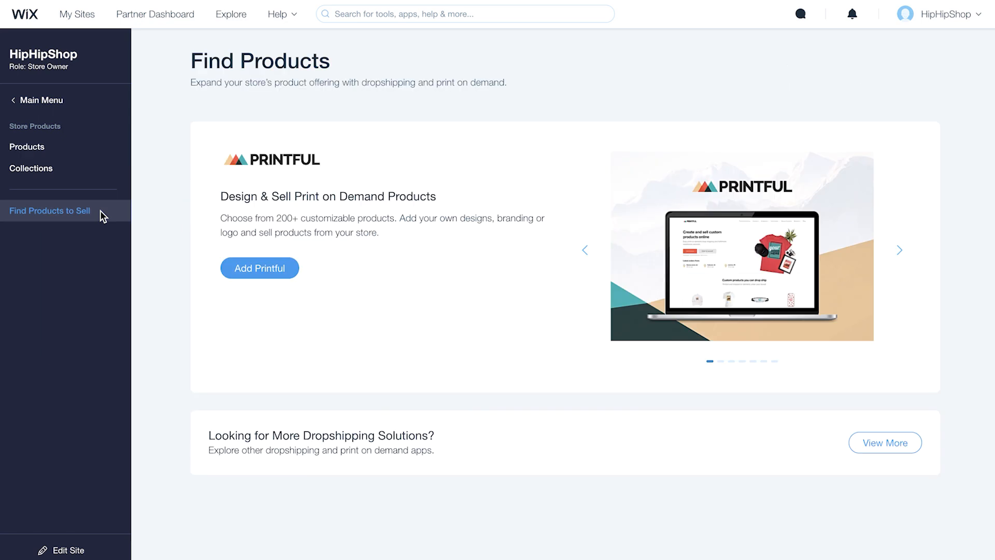
mouse_move(259, 267)
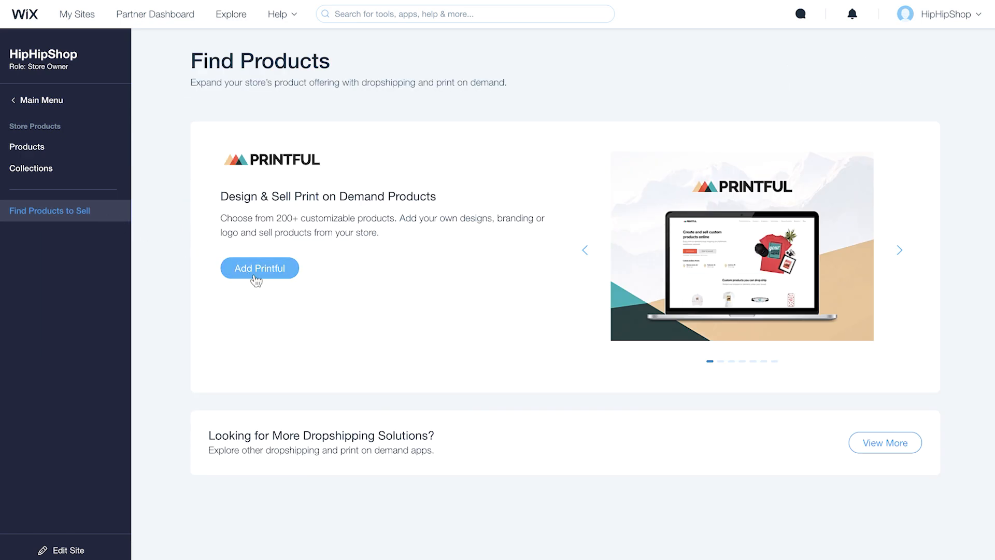
click(259, 268)
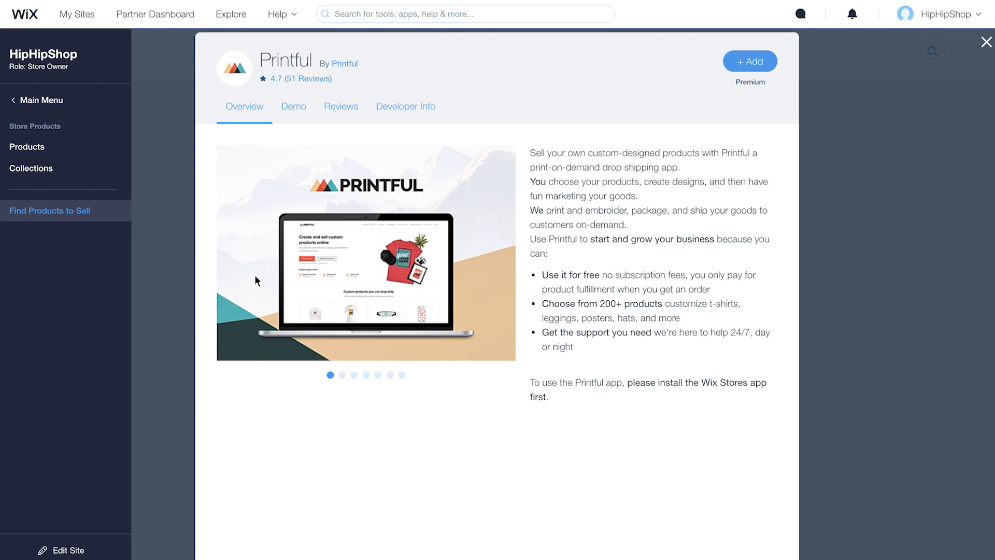
mouse_move(750, 61)
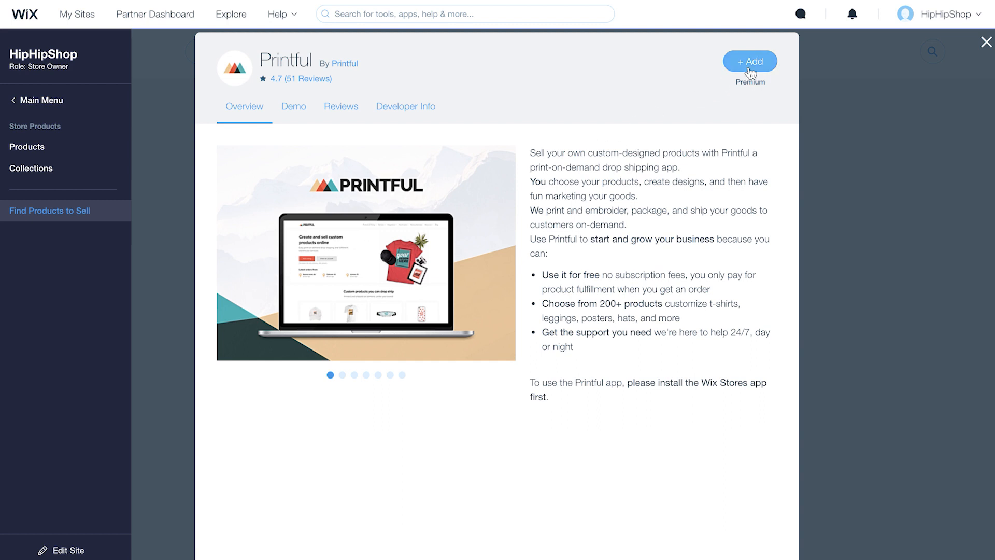
Add Printful to the store, allowing it to read and modify store data.
click(750, 61)
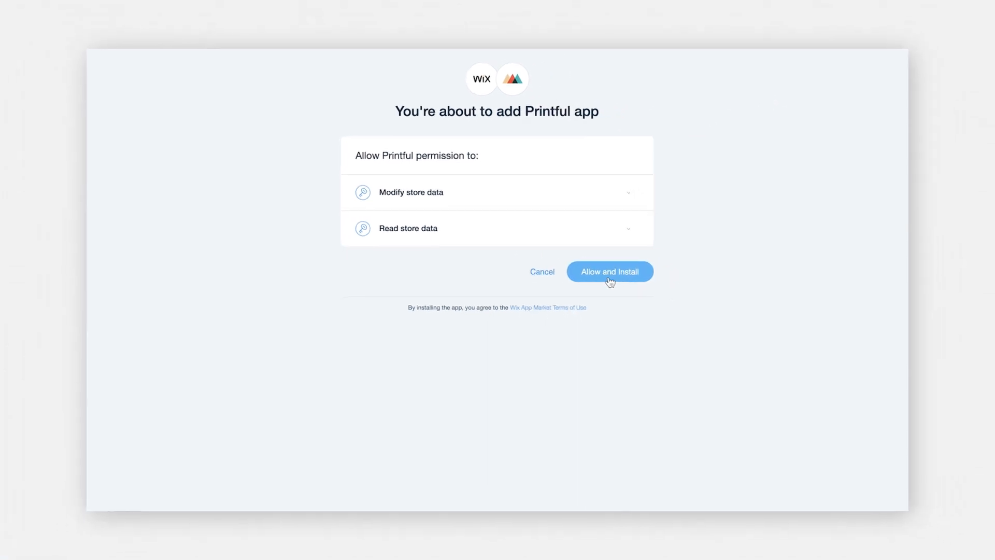
click(608, 271)
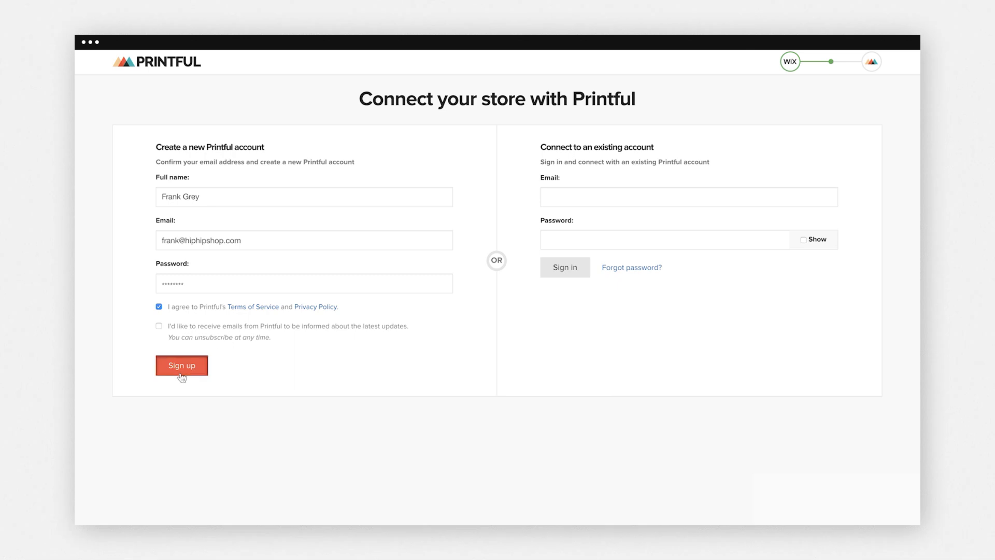
Sign up for Printful as a growing online business and connect the HipHipShop store.
click(181, 365)
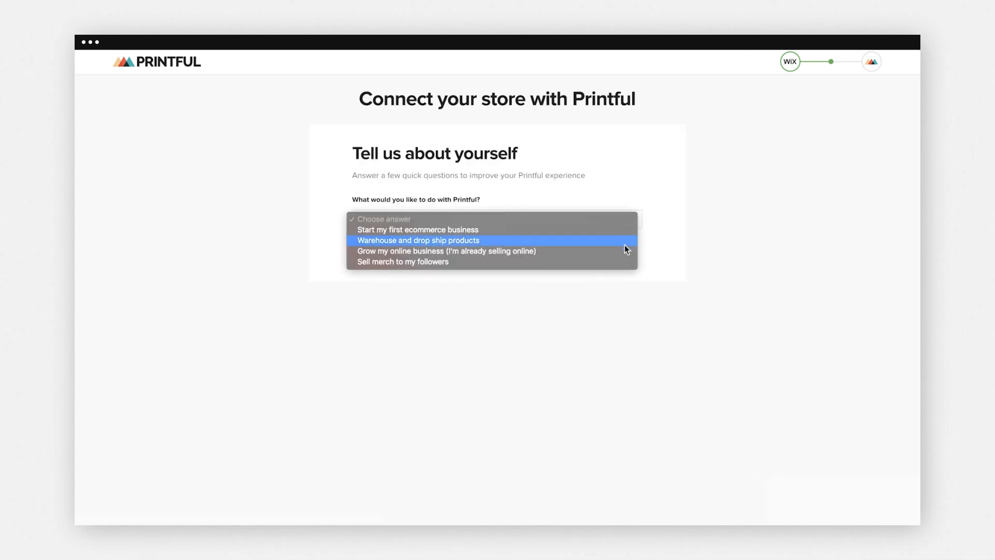
click(446, 251)
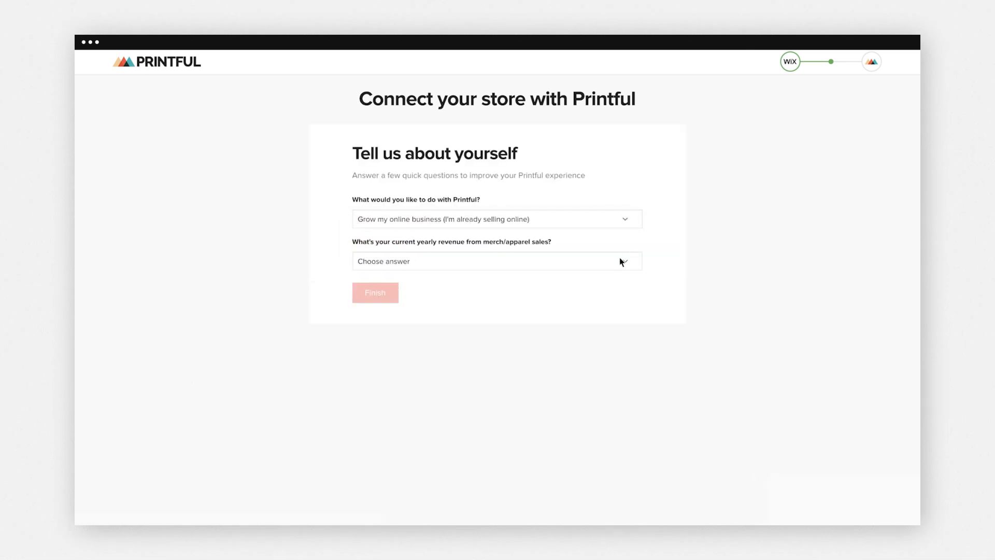
click(497, 262)
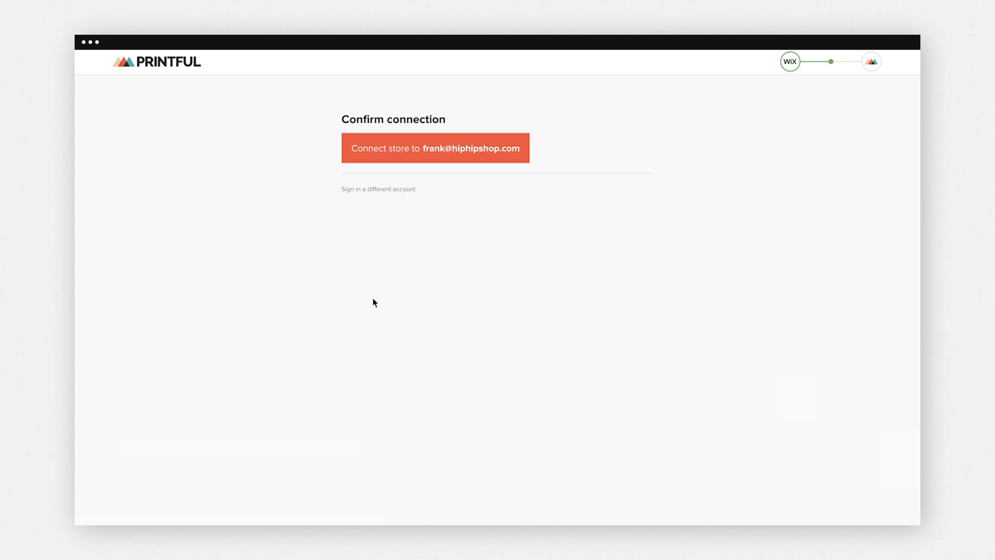
mouse_move(435, 149)
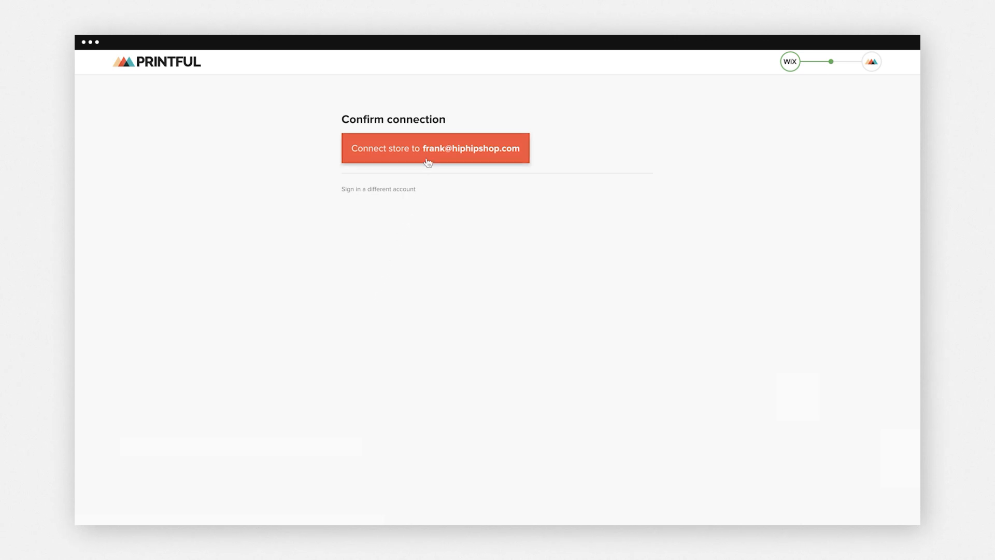
click(434, 148)
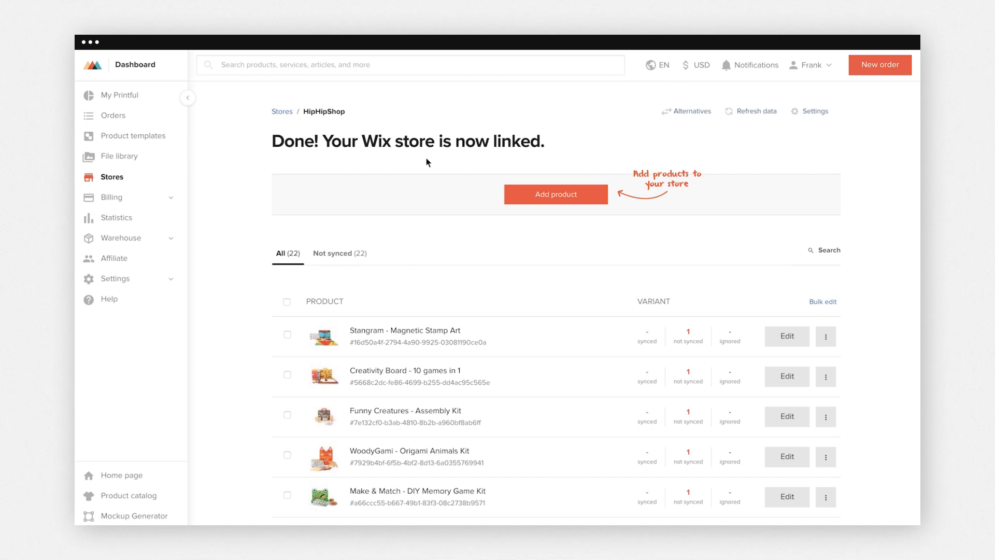
mouse_move(412, 195)
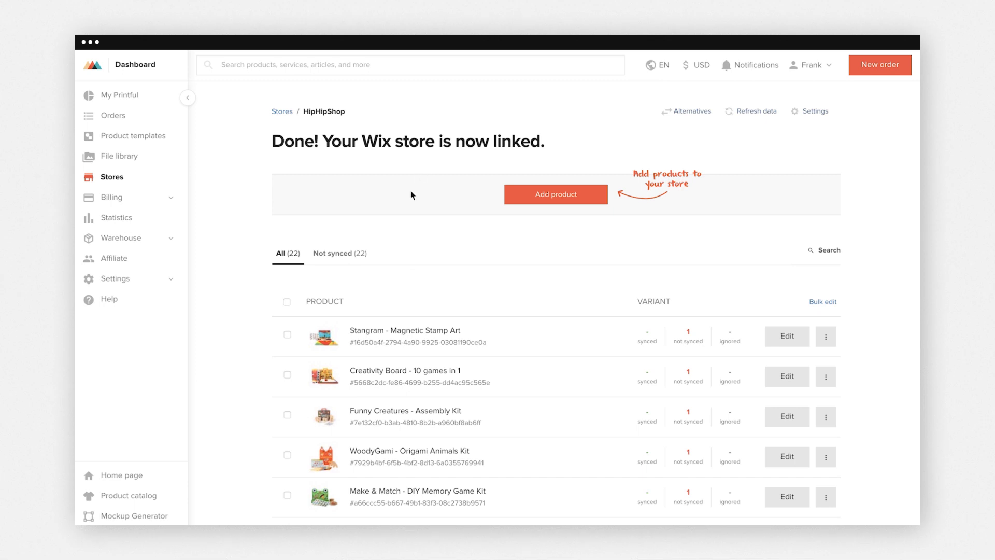
mouse_move(360, 305)
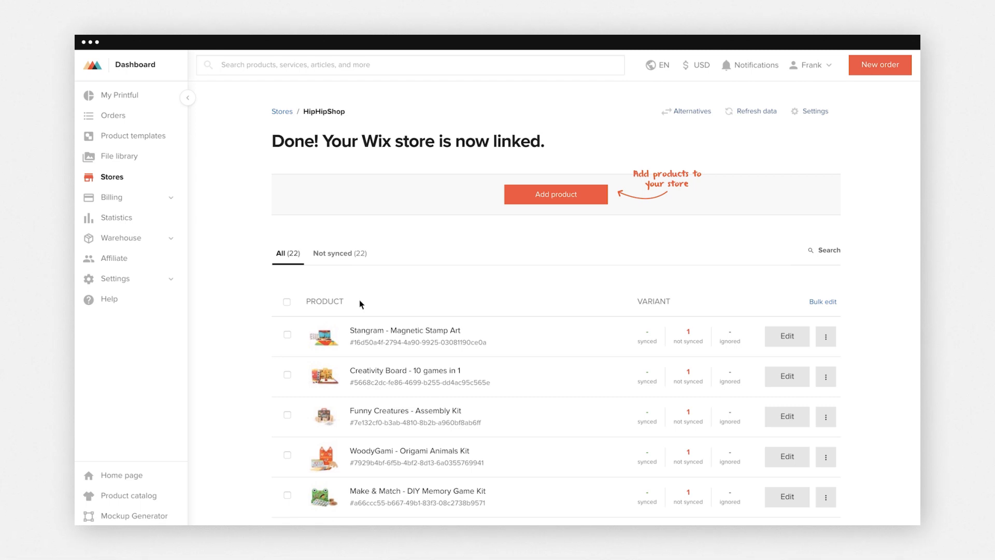
mouse_move(826, 336)
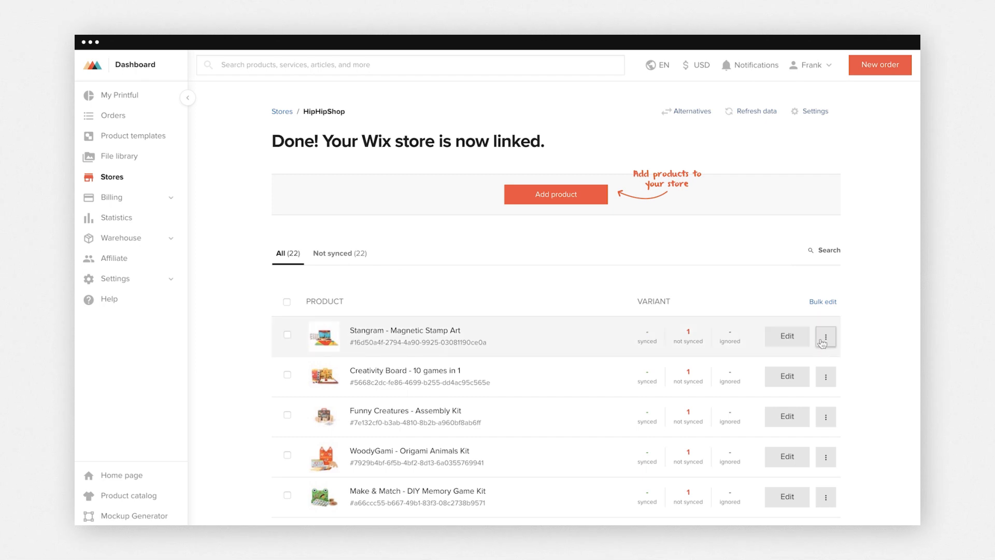
Ignore the Stangram - Magnetic Stamp Art product, then select all 10 listed products.
click(827, 336)
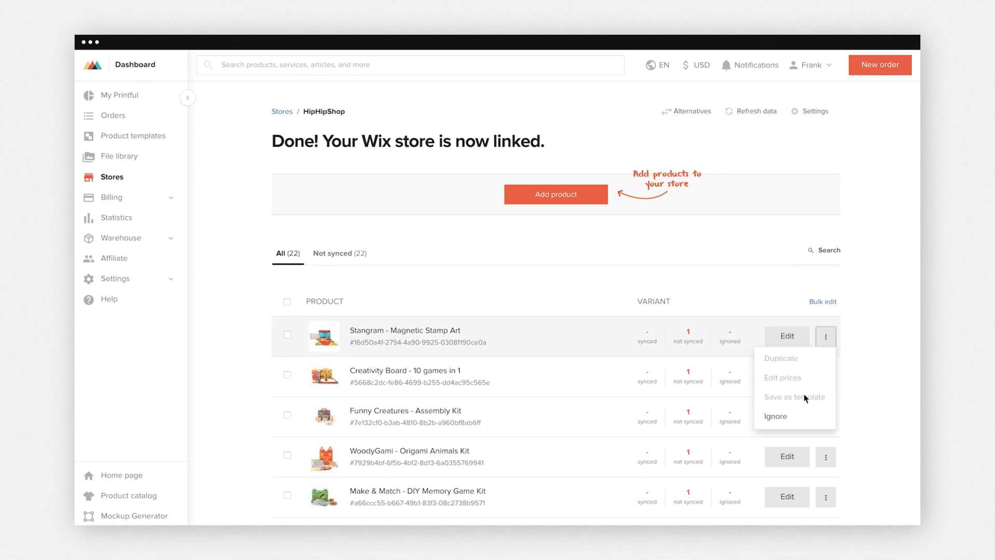
click(776, 416)
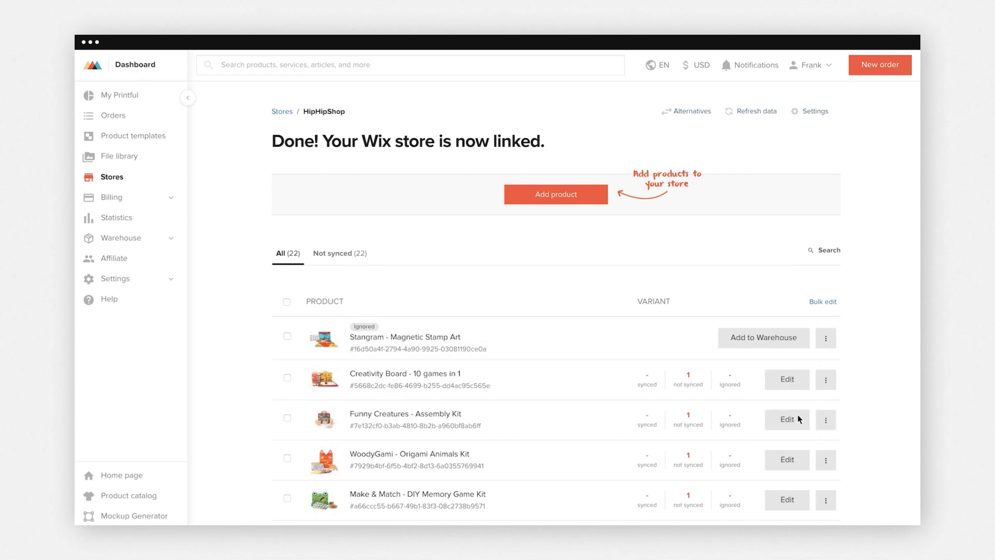
mouse_move(476, 347)
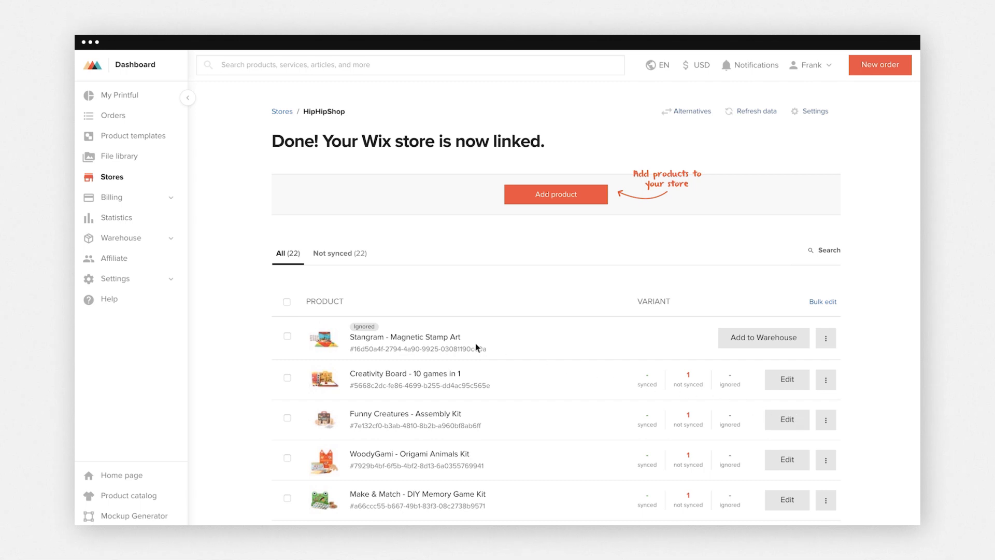
click(286, 302)
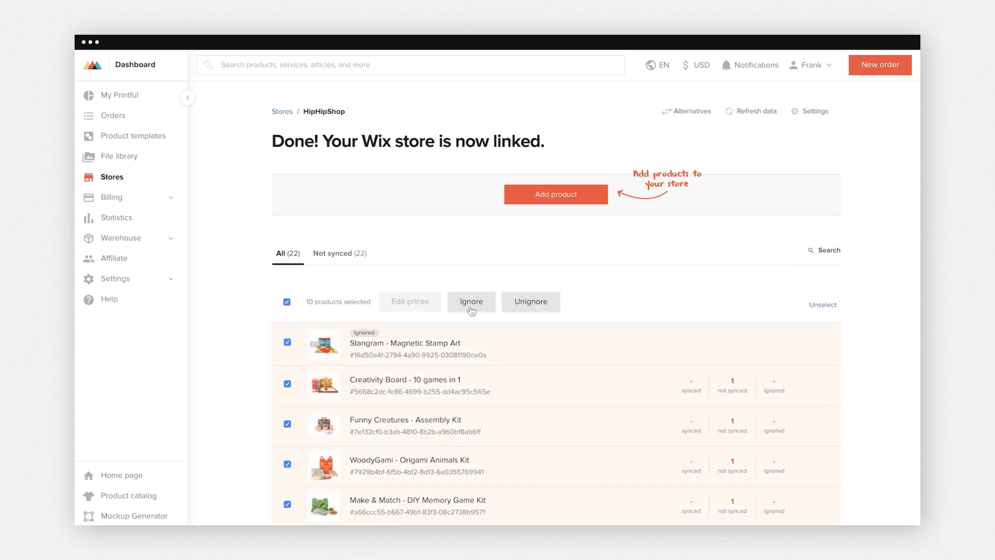